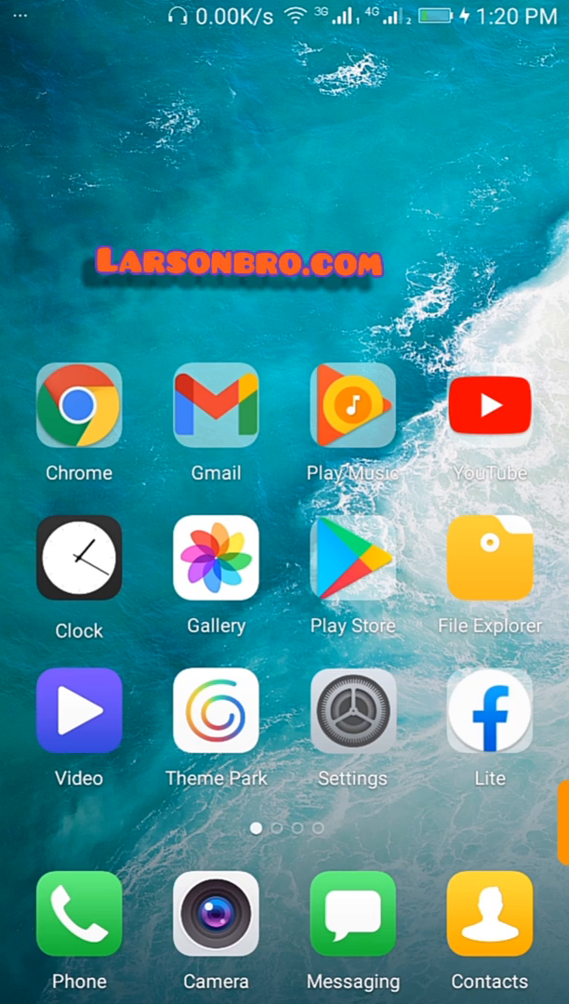
Step: Launch Chrome from the Android home screen
click(79, 405)
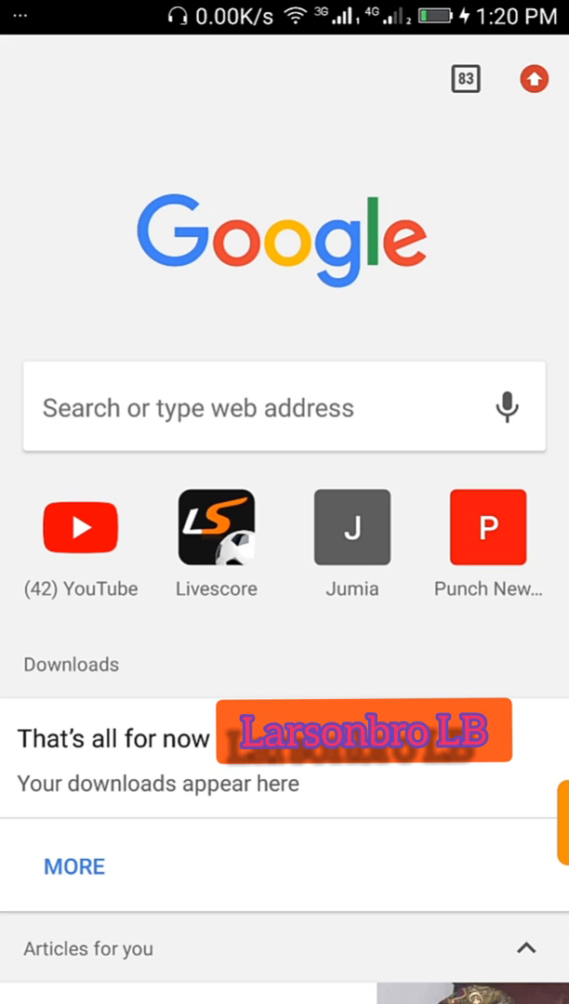
Step: Go to youtube.com via the 'you' address-bar suggestion and browse the mobile home feed
click(284, 407)
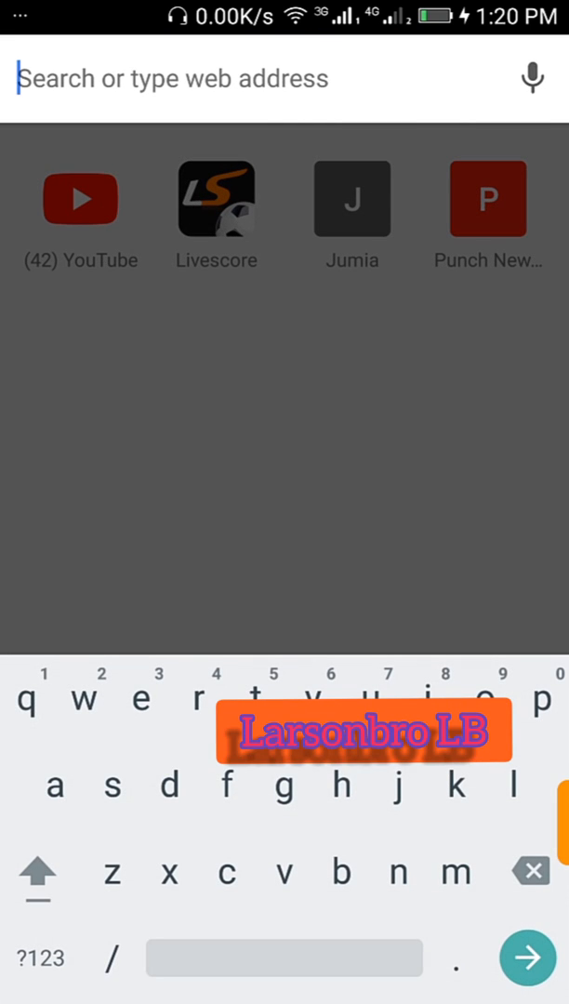
text(youtube.com)
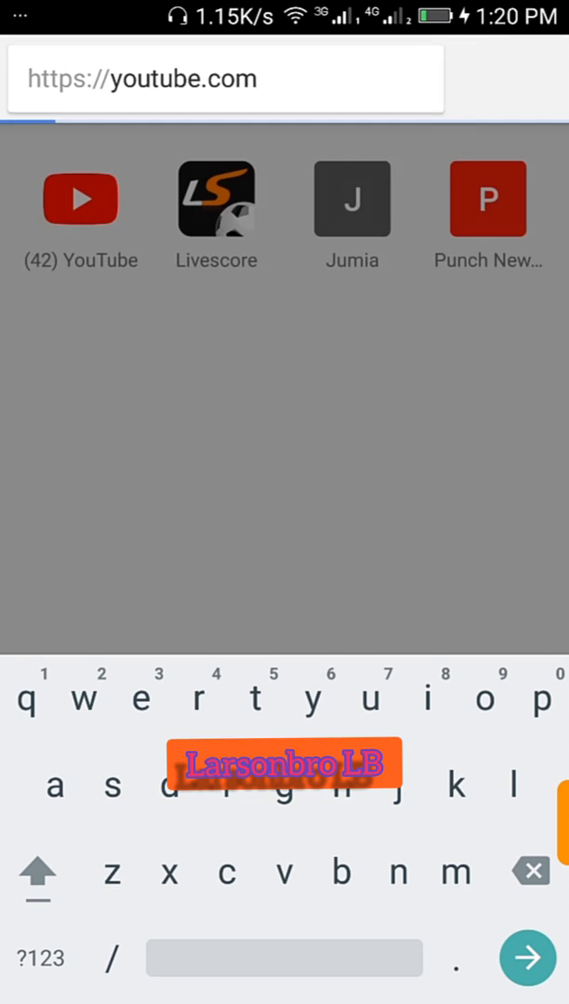
click(527, 958)
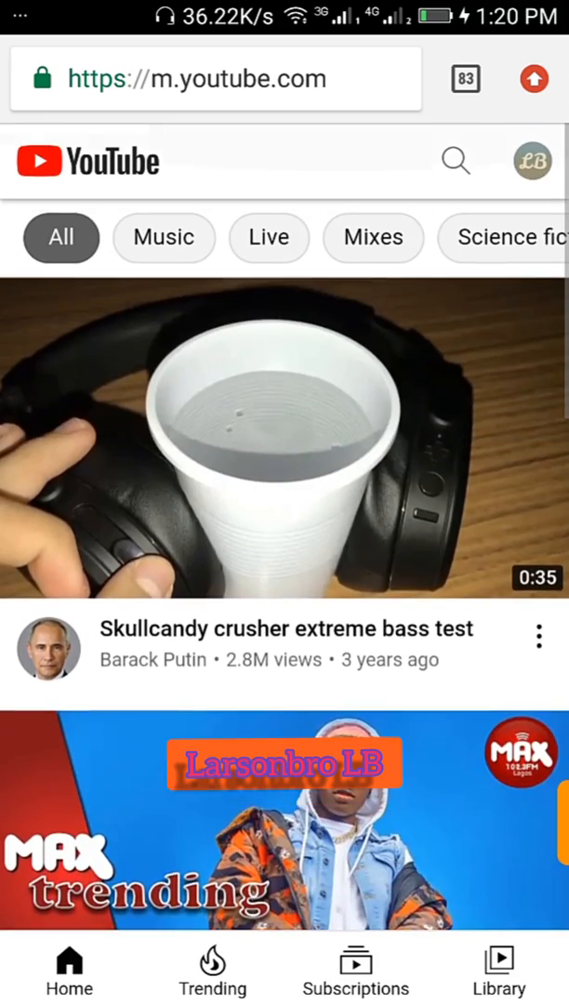
scroll(down, 3)
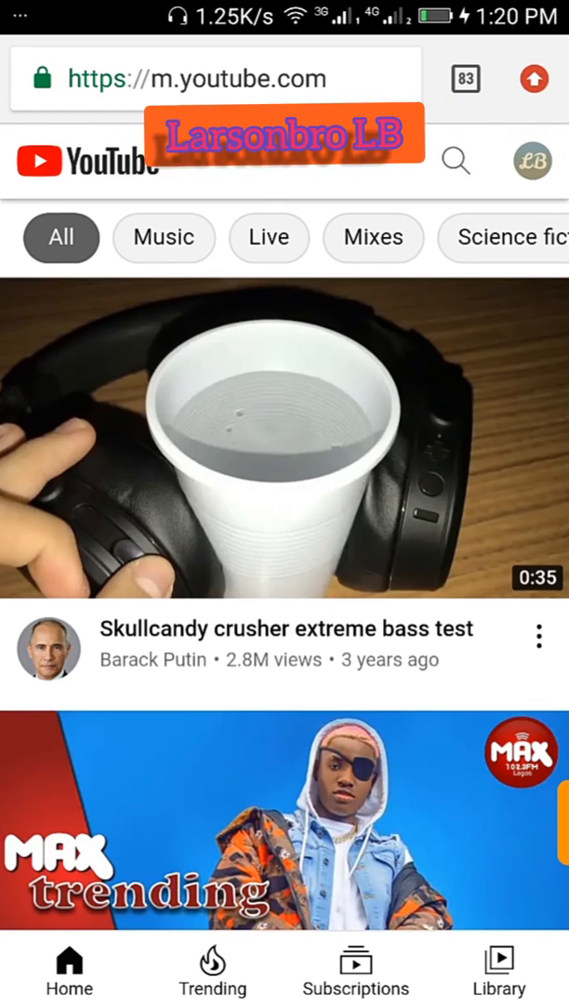
click(532, 78)
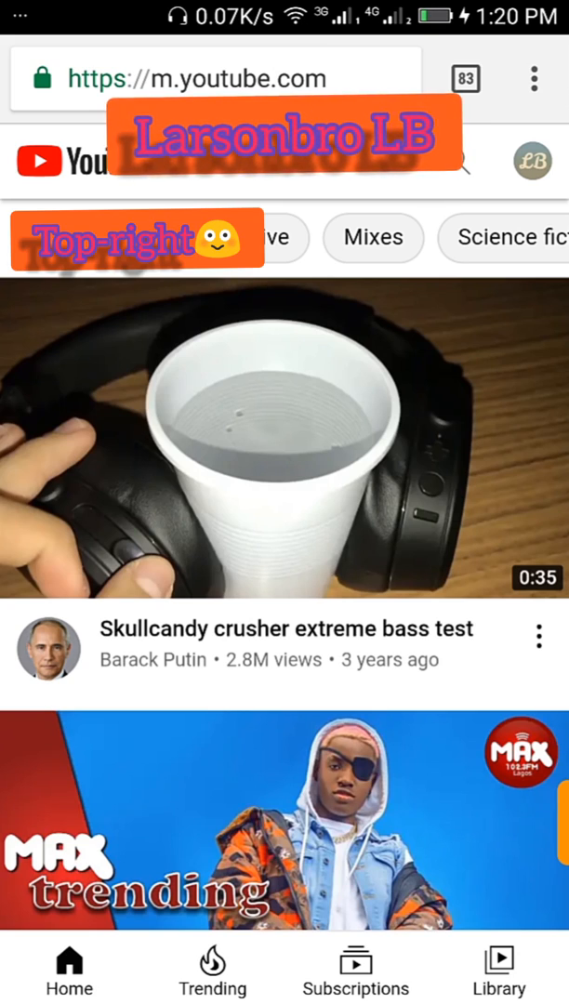
click(533, 78)
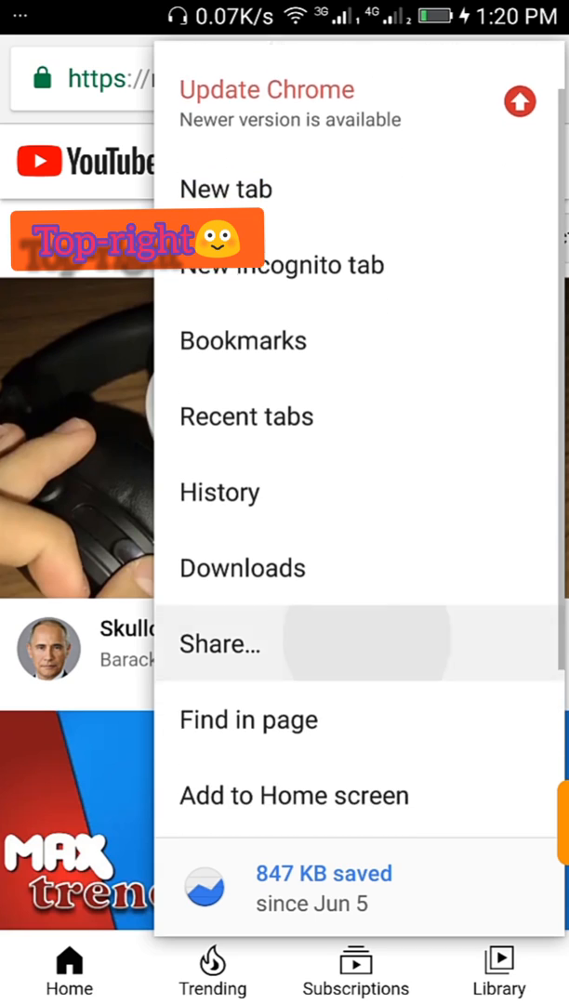
scroll(down, 3)
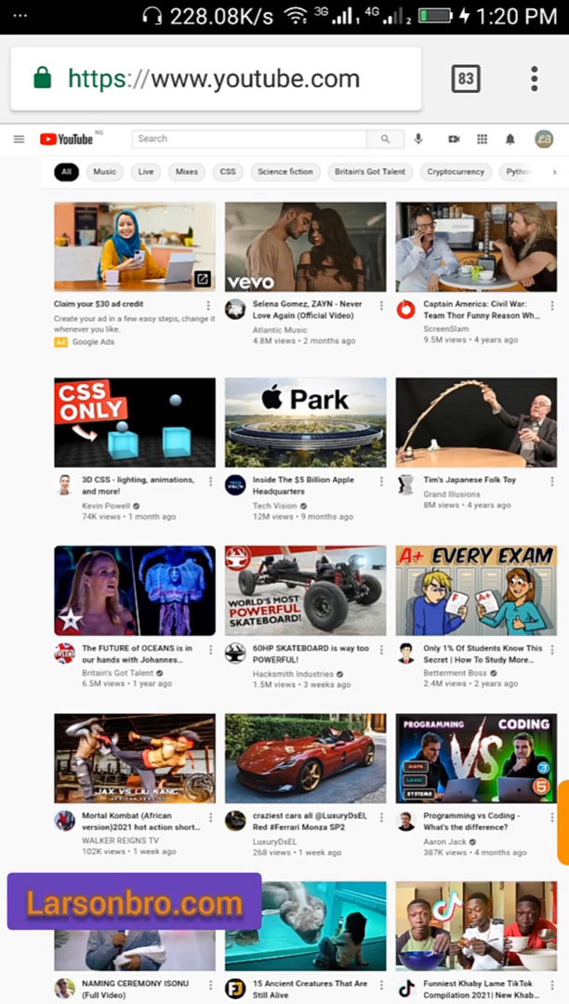
Step: Open YouTube Studio from the profile avatar's account menu
click(17, 139)
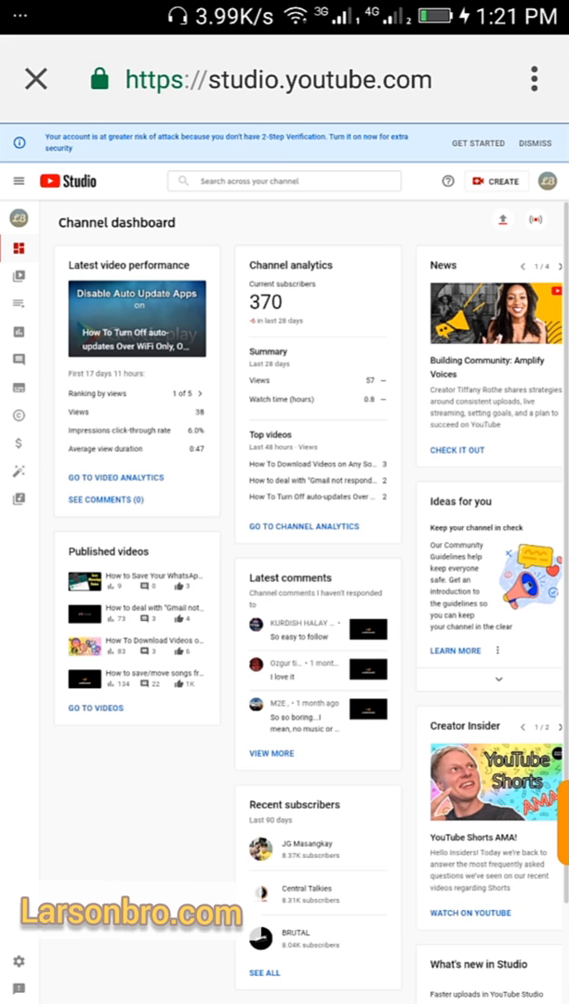
Step: Open the Content section from YouTube Studio's left sidebar
click(19, 180)
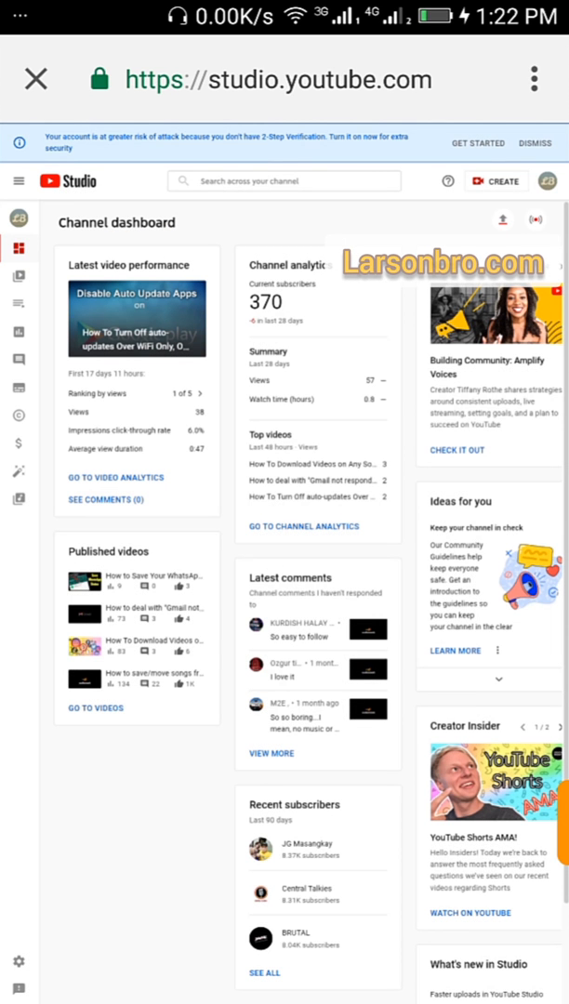
click(19, 181)
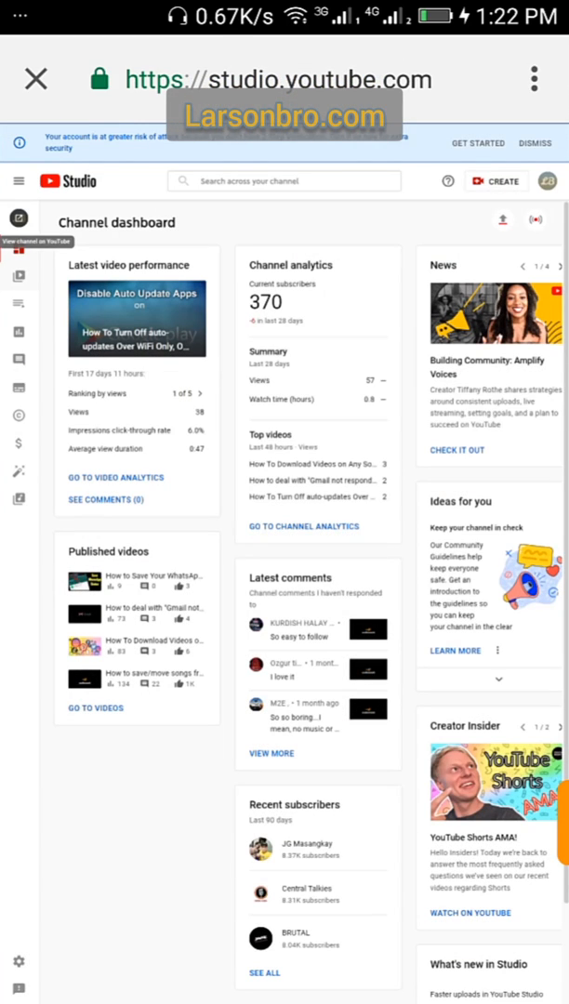
click(19, 304)
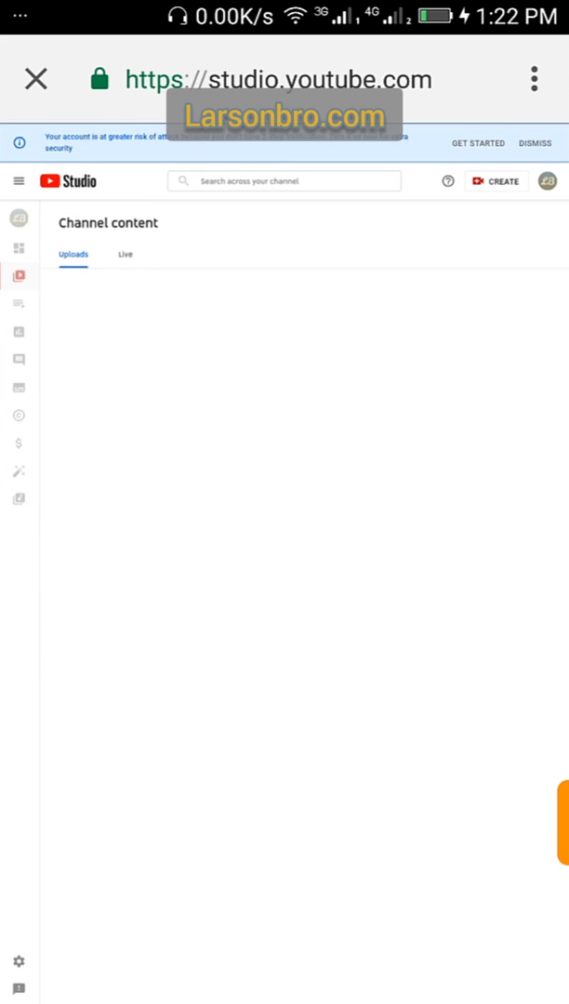
Step: Open the Play Store auto-updates video's details and browse to its thumbnail options
click(19, 246)
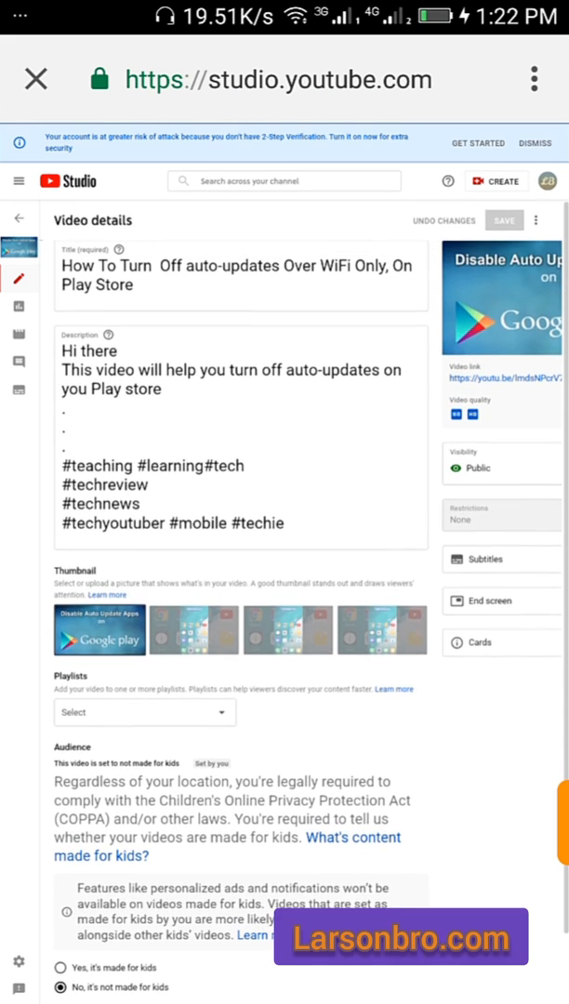
scroll(down, 3)
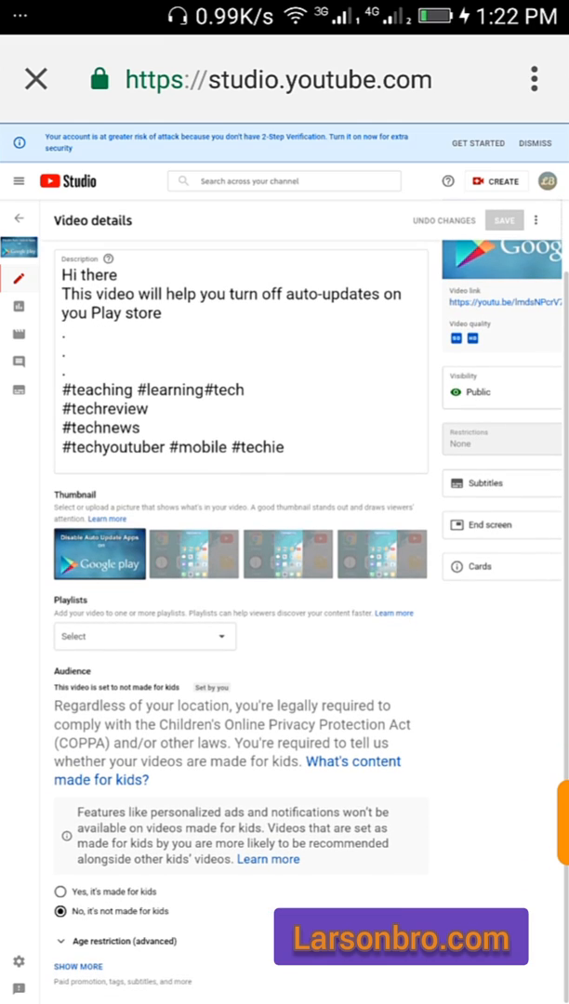
scroll(up, 3)
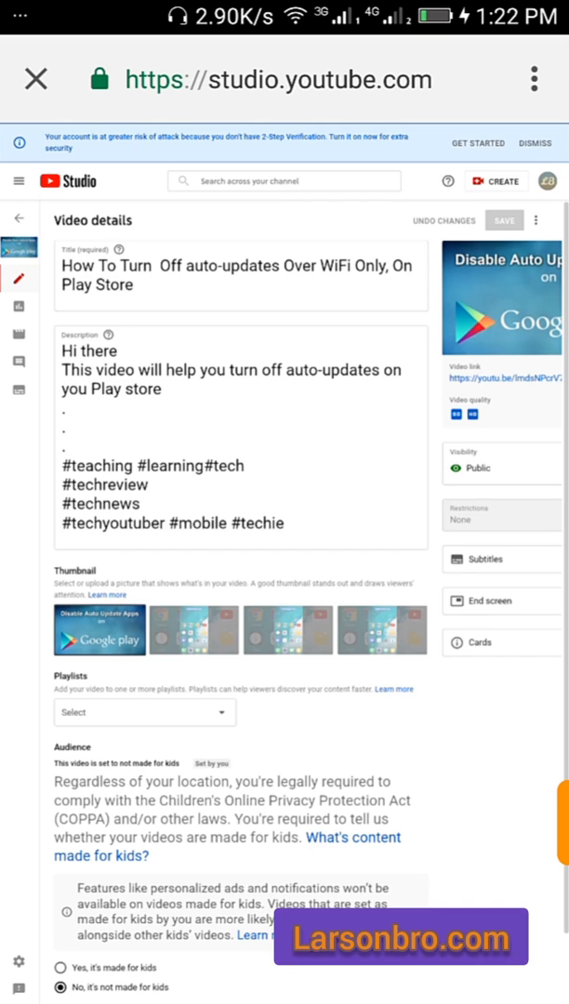
scroll(down, 3)
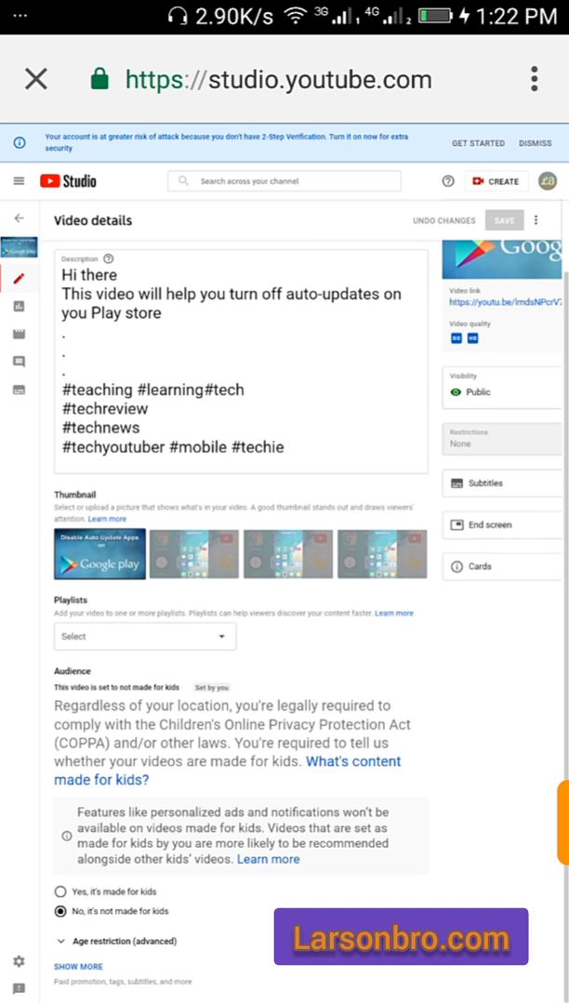
scroll(up, 3)
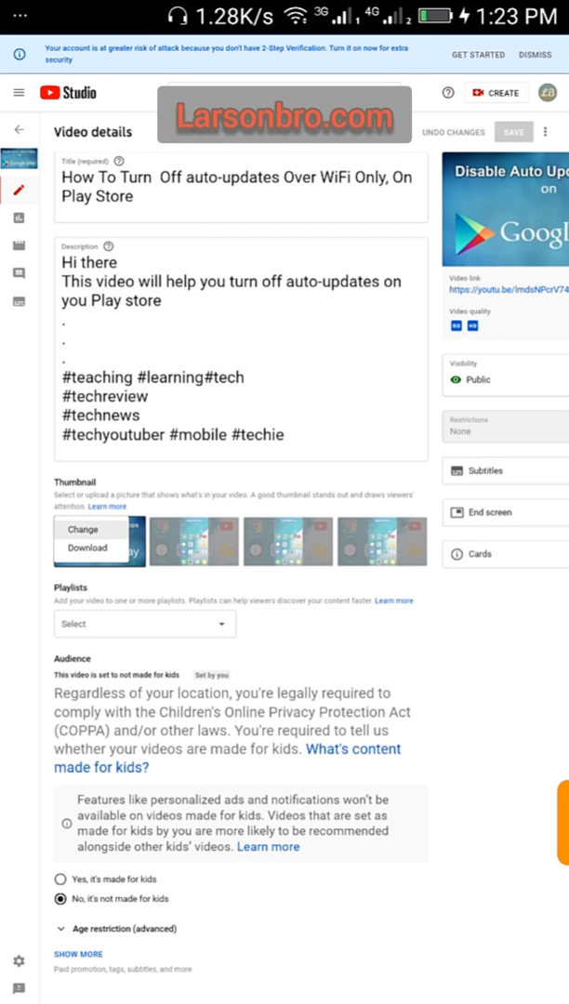
Step: Choose 'Change' on the current thumbnail to open the Select images picker
click(82, 528)
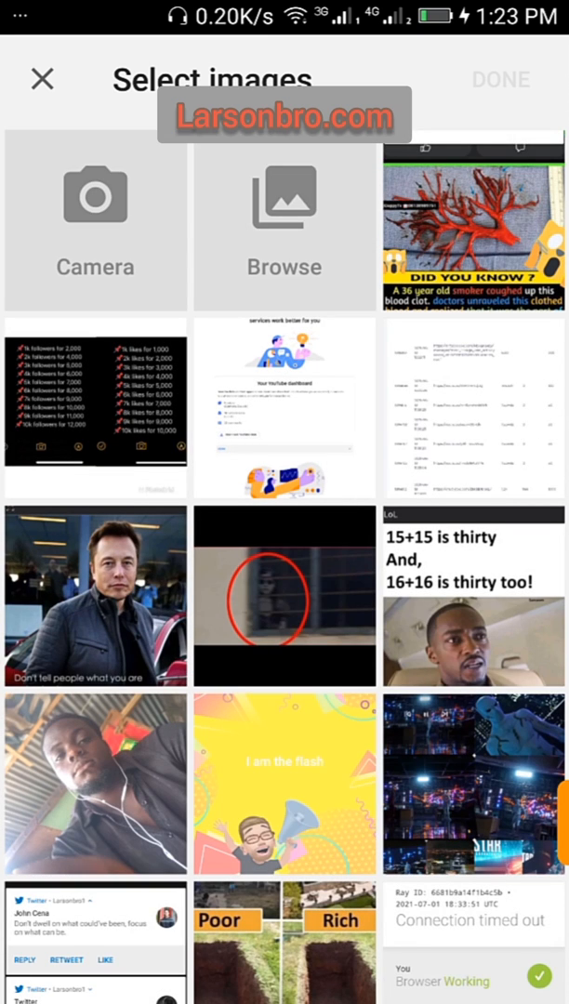
scroll(down, 3)
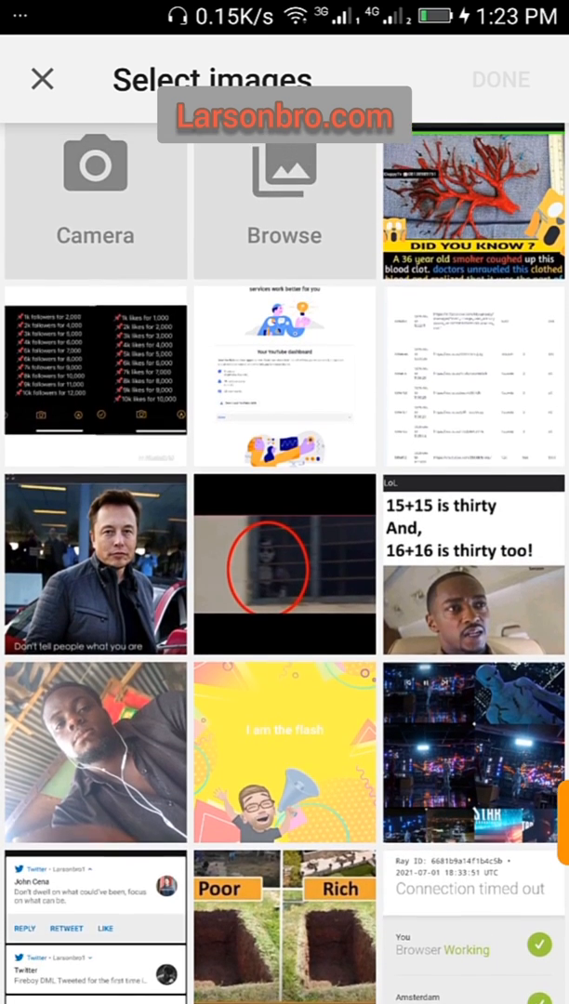